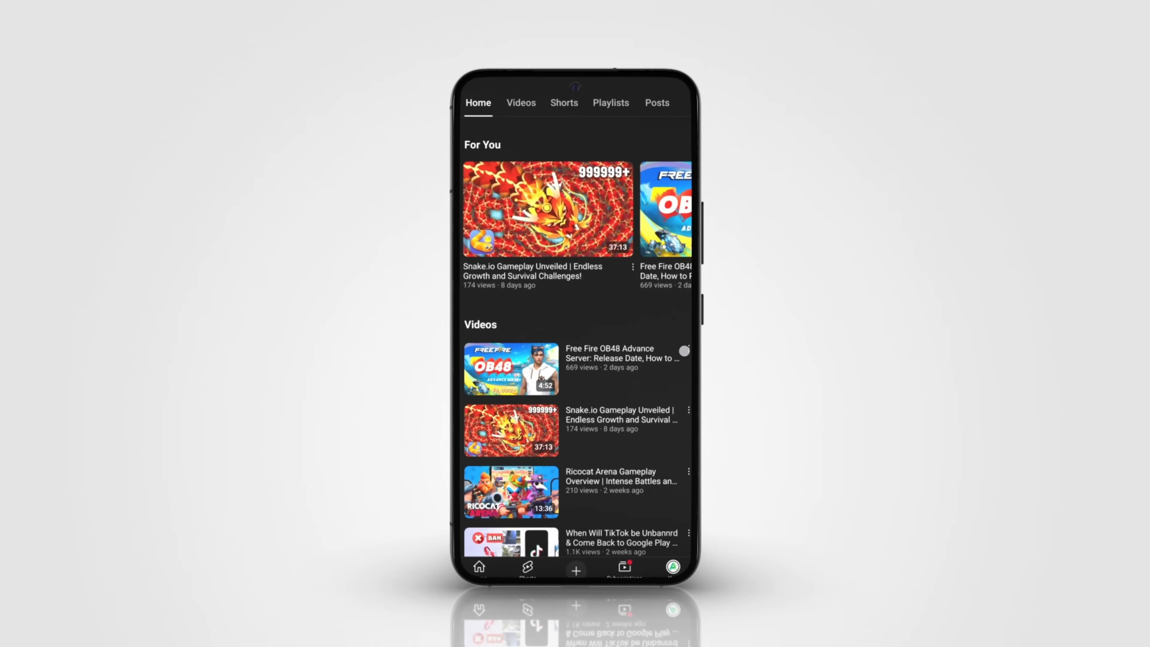
Step: Start the 149.29 MB YouTube 20.06.34 update download from APKPure's listing
scroll("down", 3)
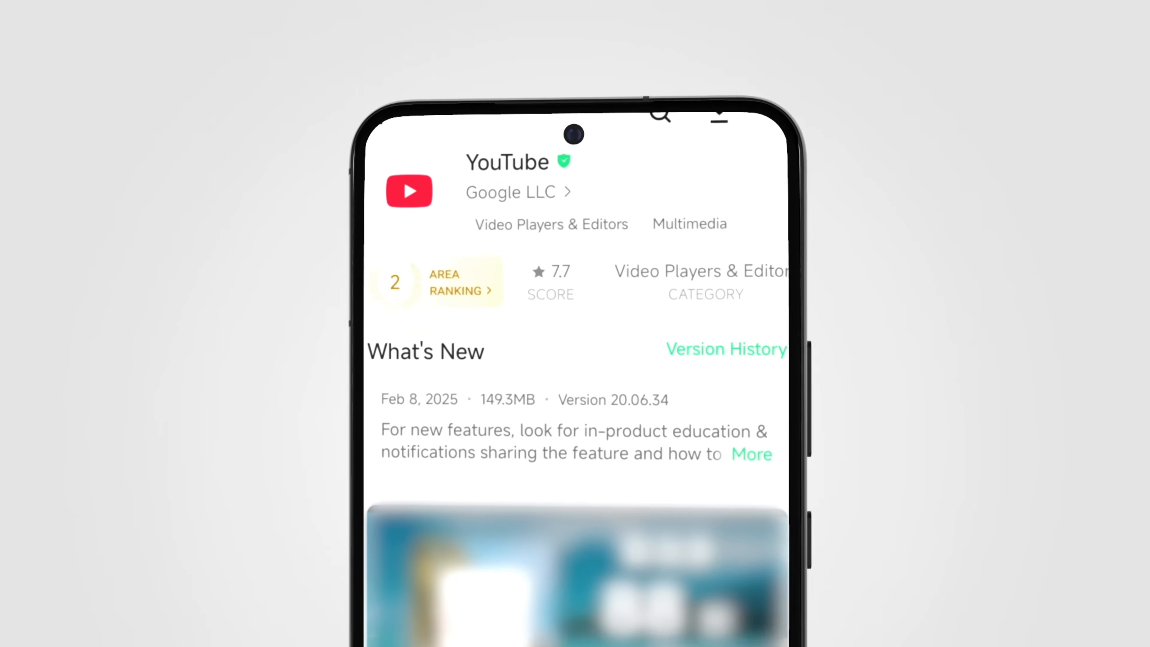
scroll("down", 3)
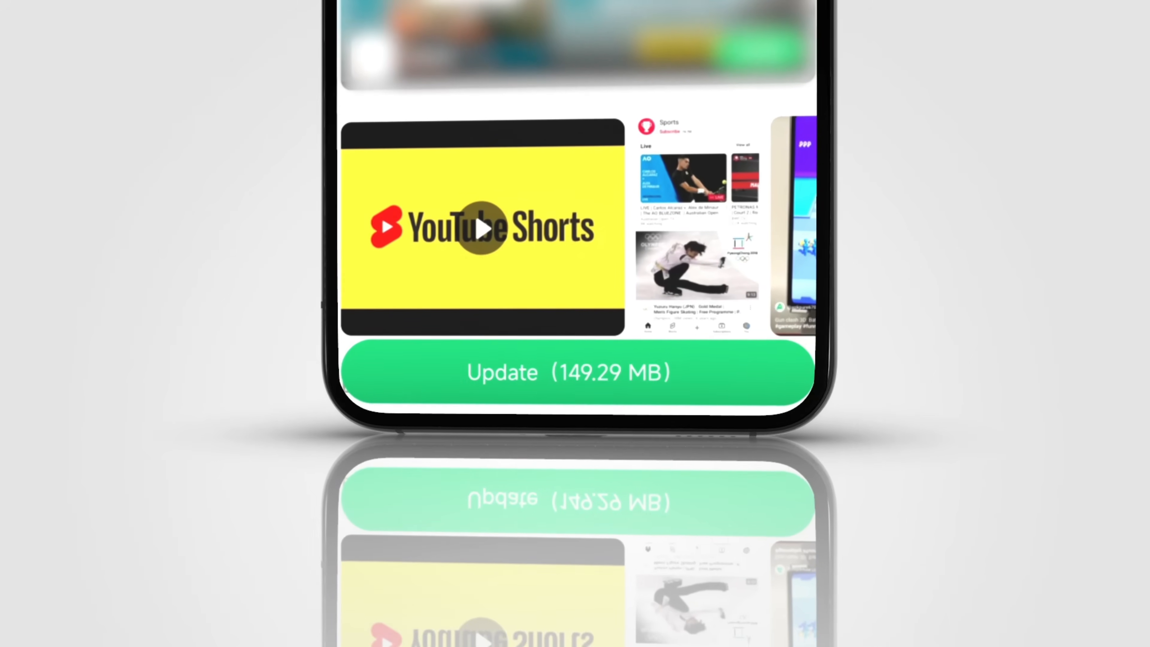
left_click(567, 372)
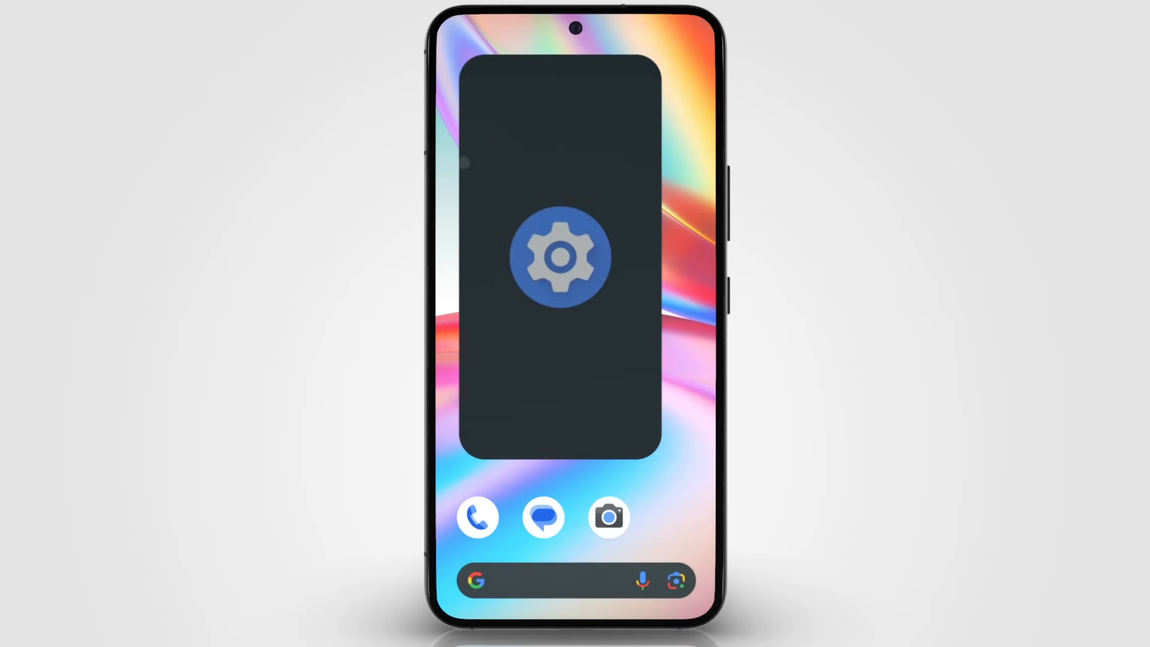
Step: Reach YouTube's Storage & cache details via Settings > Apps > YouTube
left_click(561, 256)
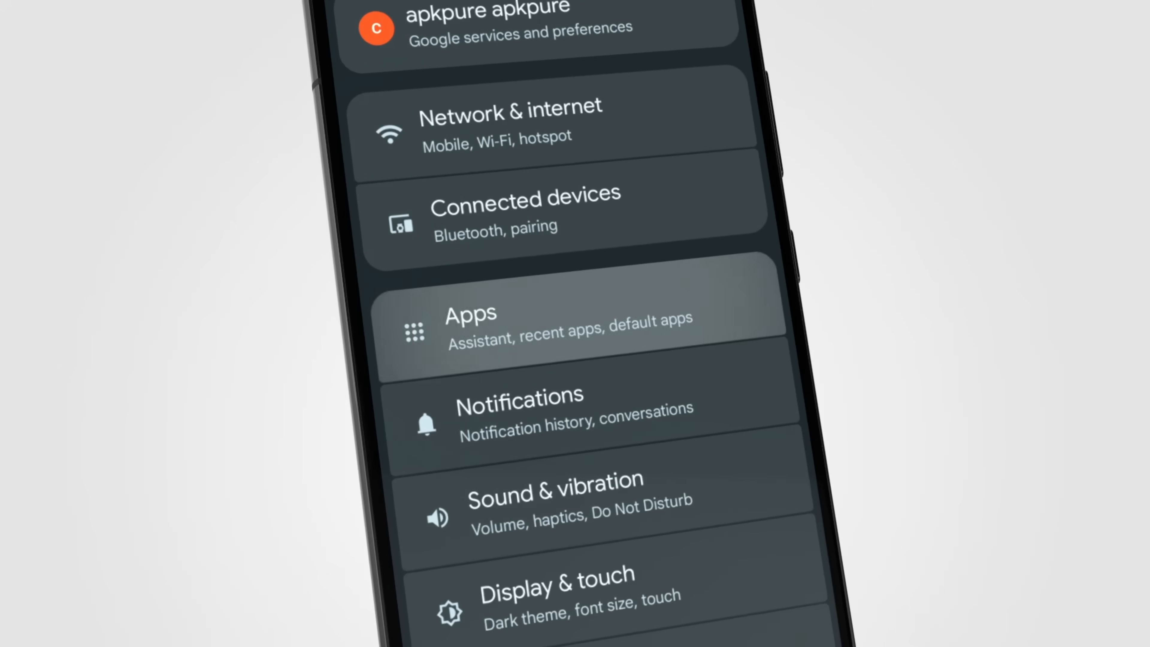
left_click(569, 330)
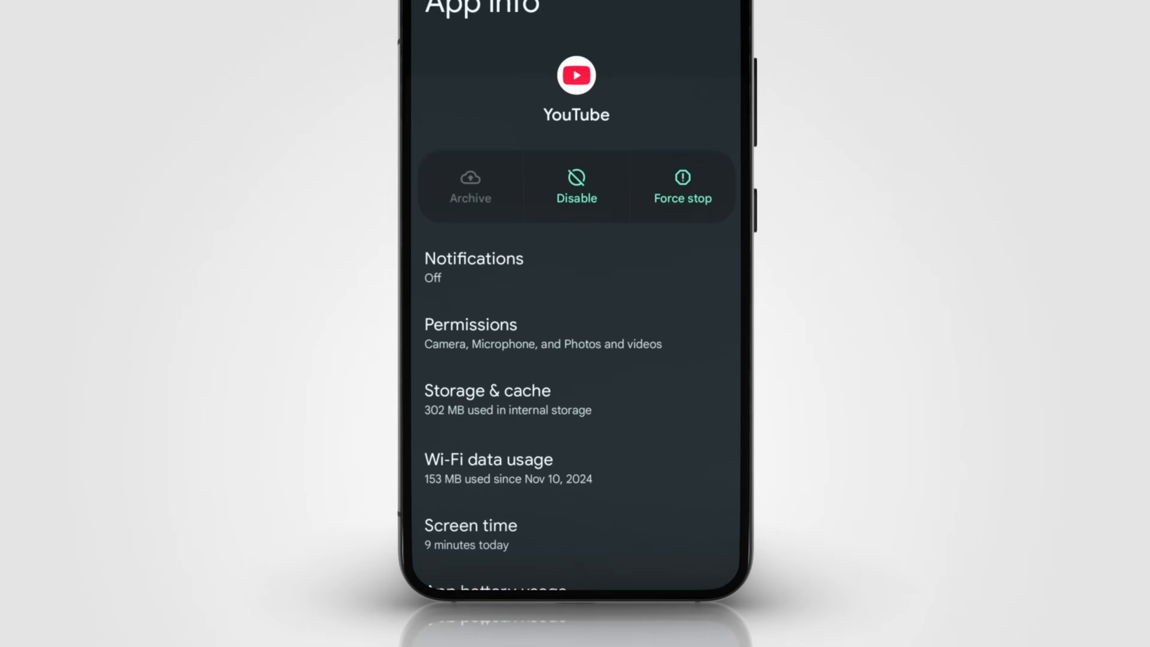
left_click(486, 390)
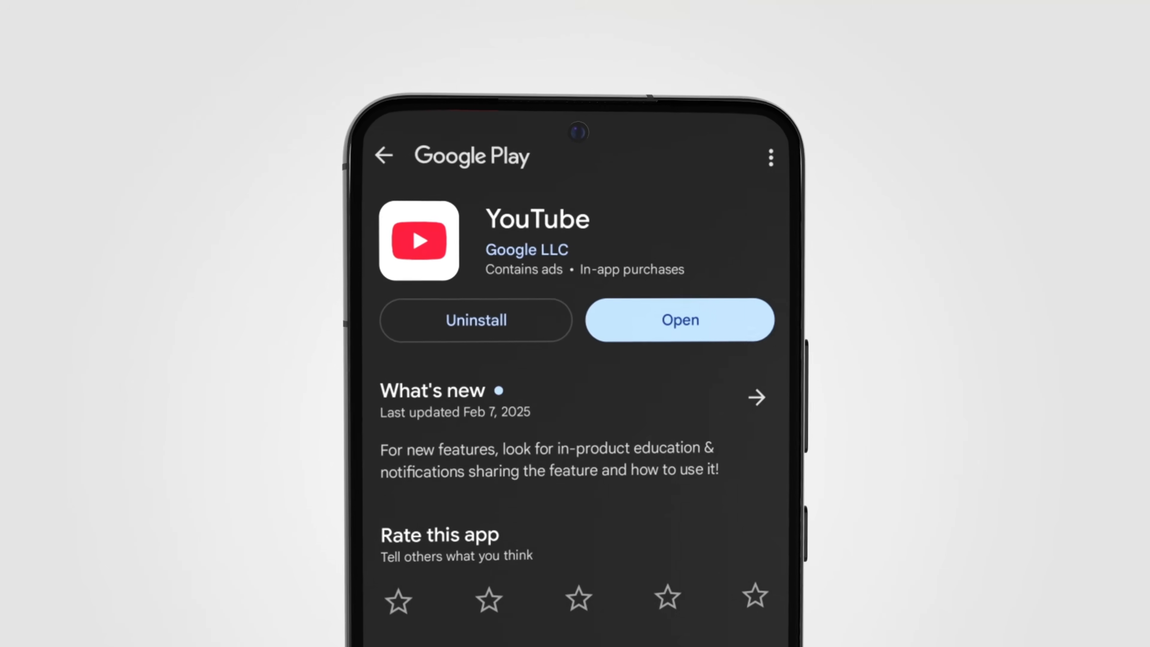
Step: Trigger the YouTube update on its Google Play page so it shows as pending
left_click(475, 320)
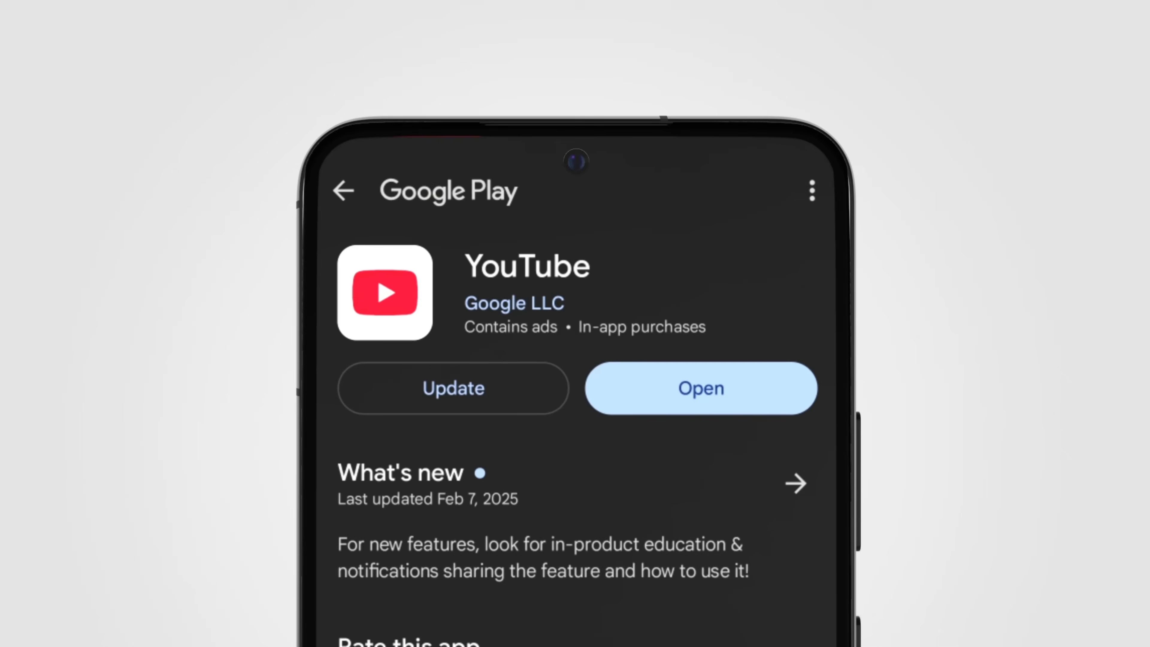
left_click(453, 388)
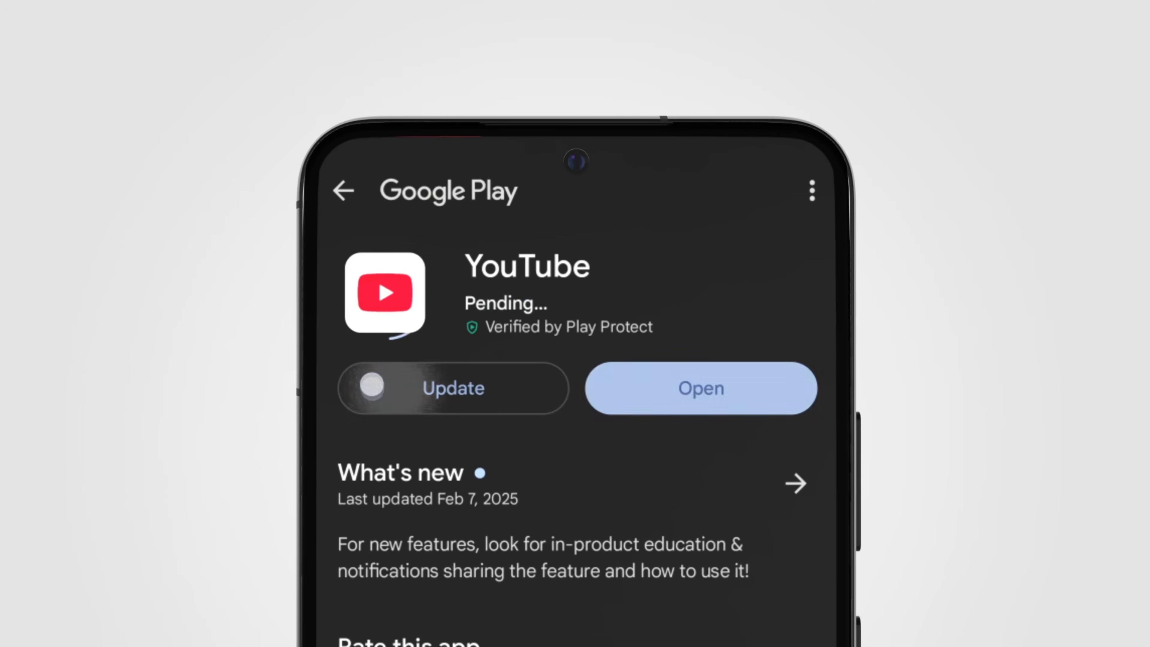
left_click(453, 388)
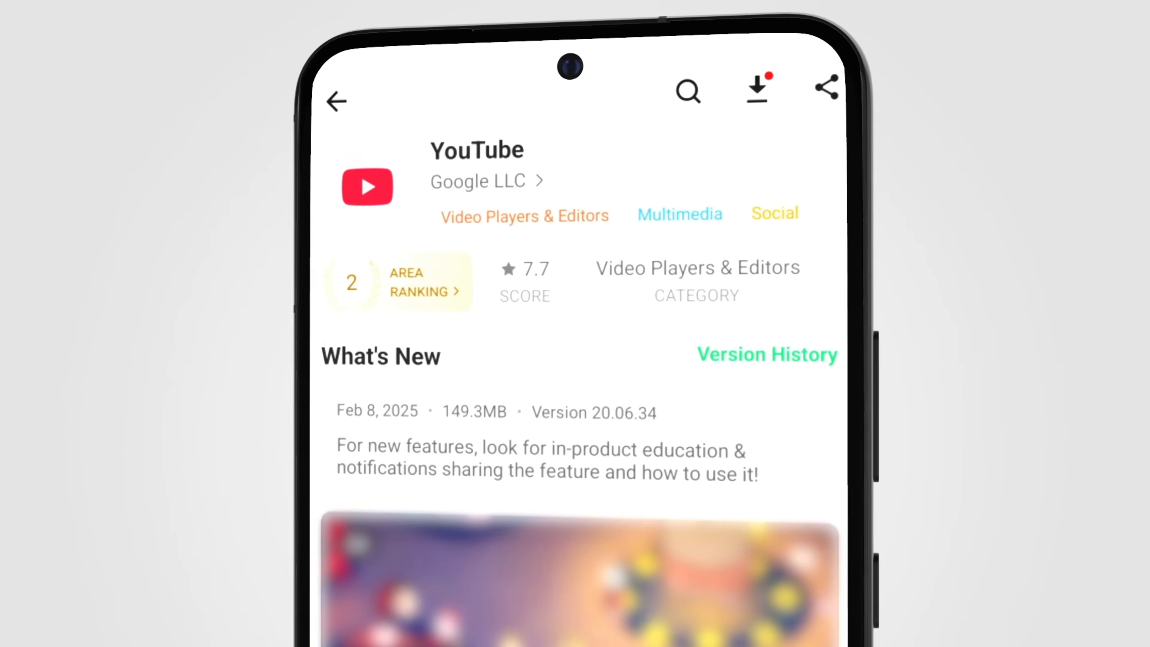
Step: Browse YouTube's Version History list of older releases in APKPure
left_click(766, 354)
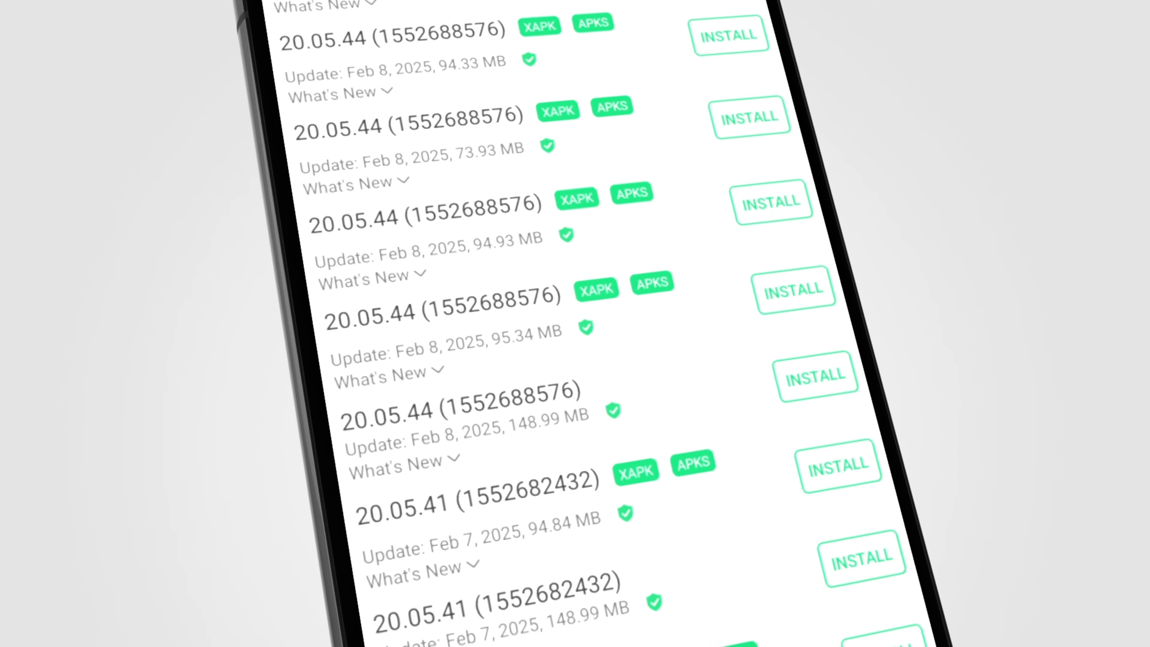
scroll("down", 3)
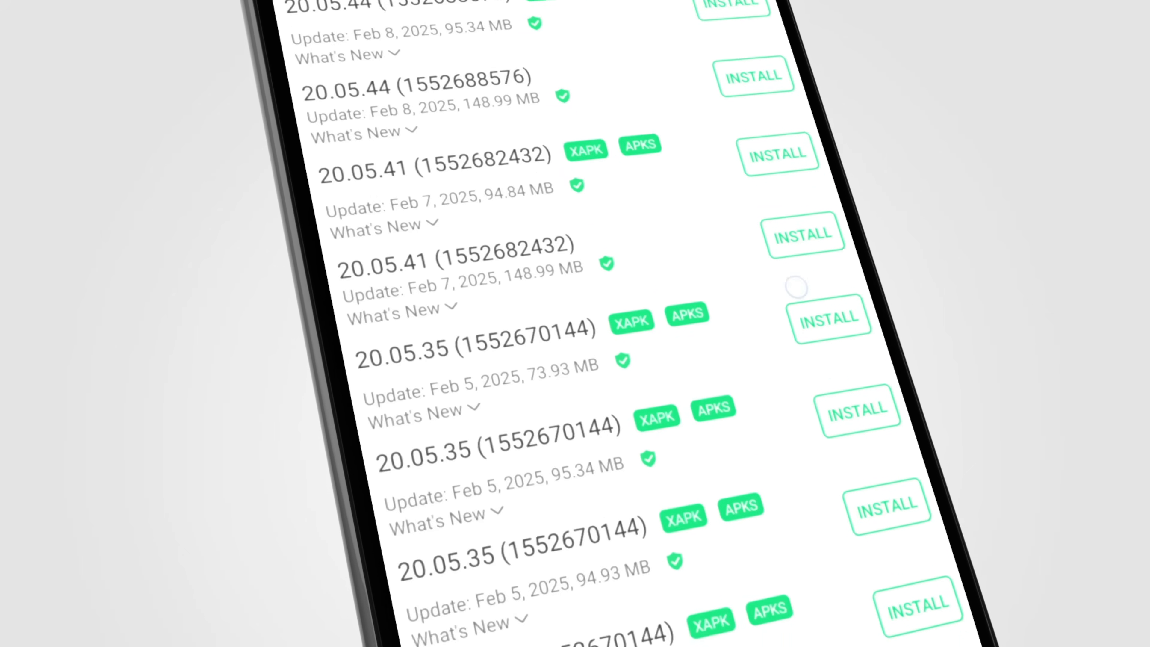
scroll("down", 3)
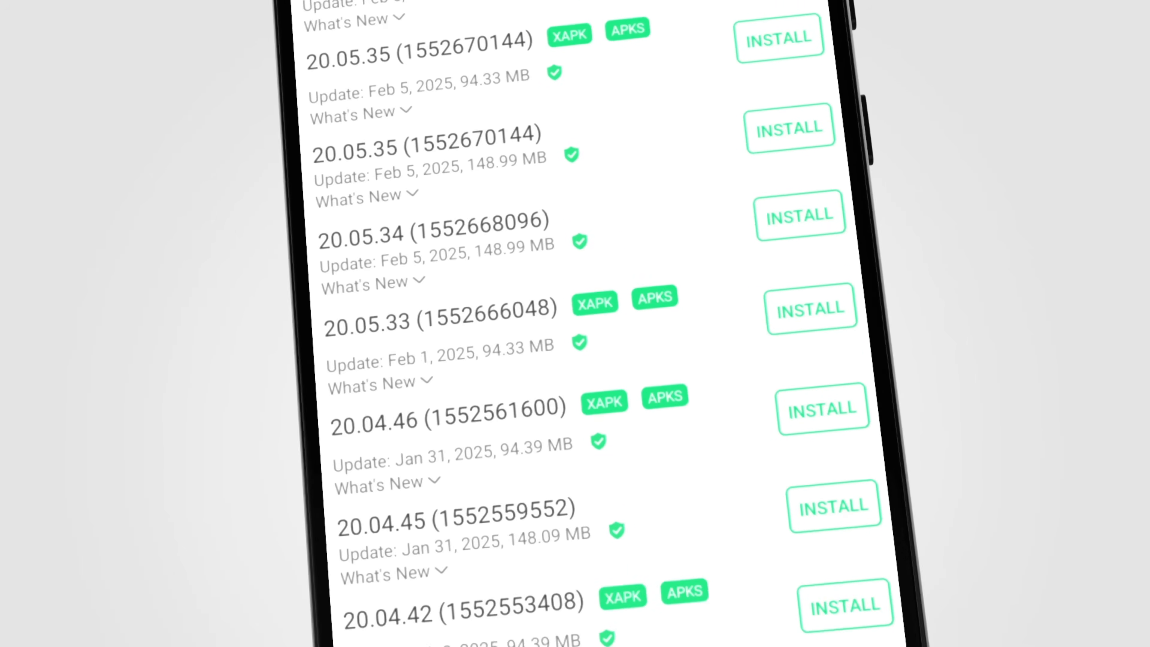
scroll("down", 3)
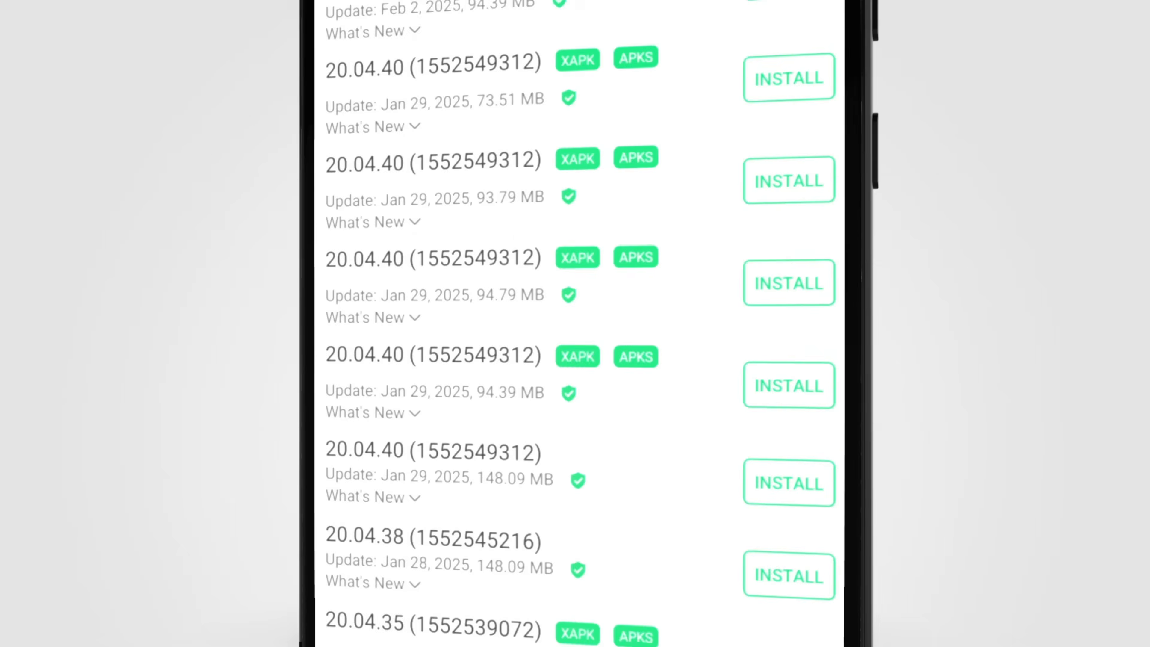
scroll("down", 3)
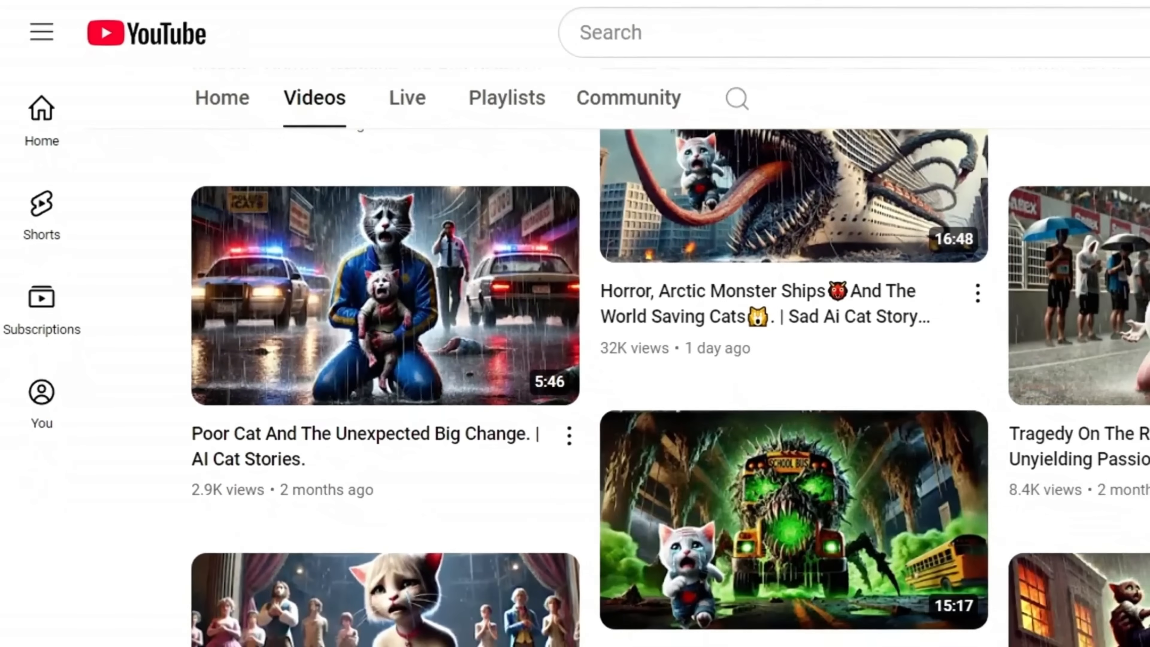
scroll("down", 3)
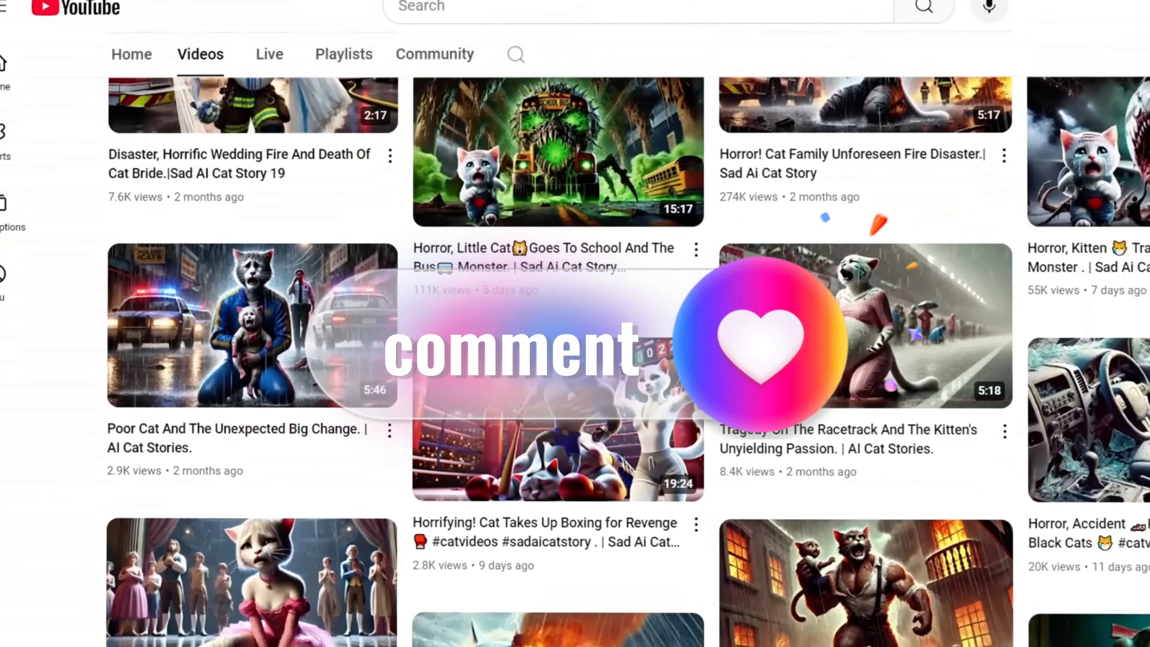